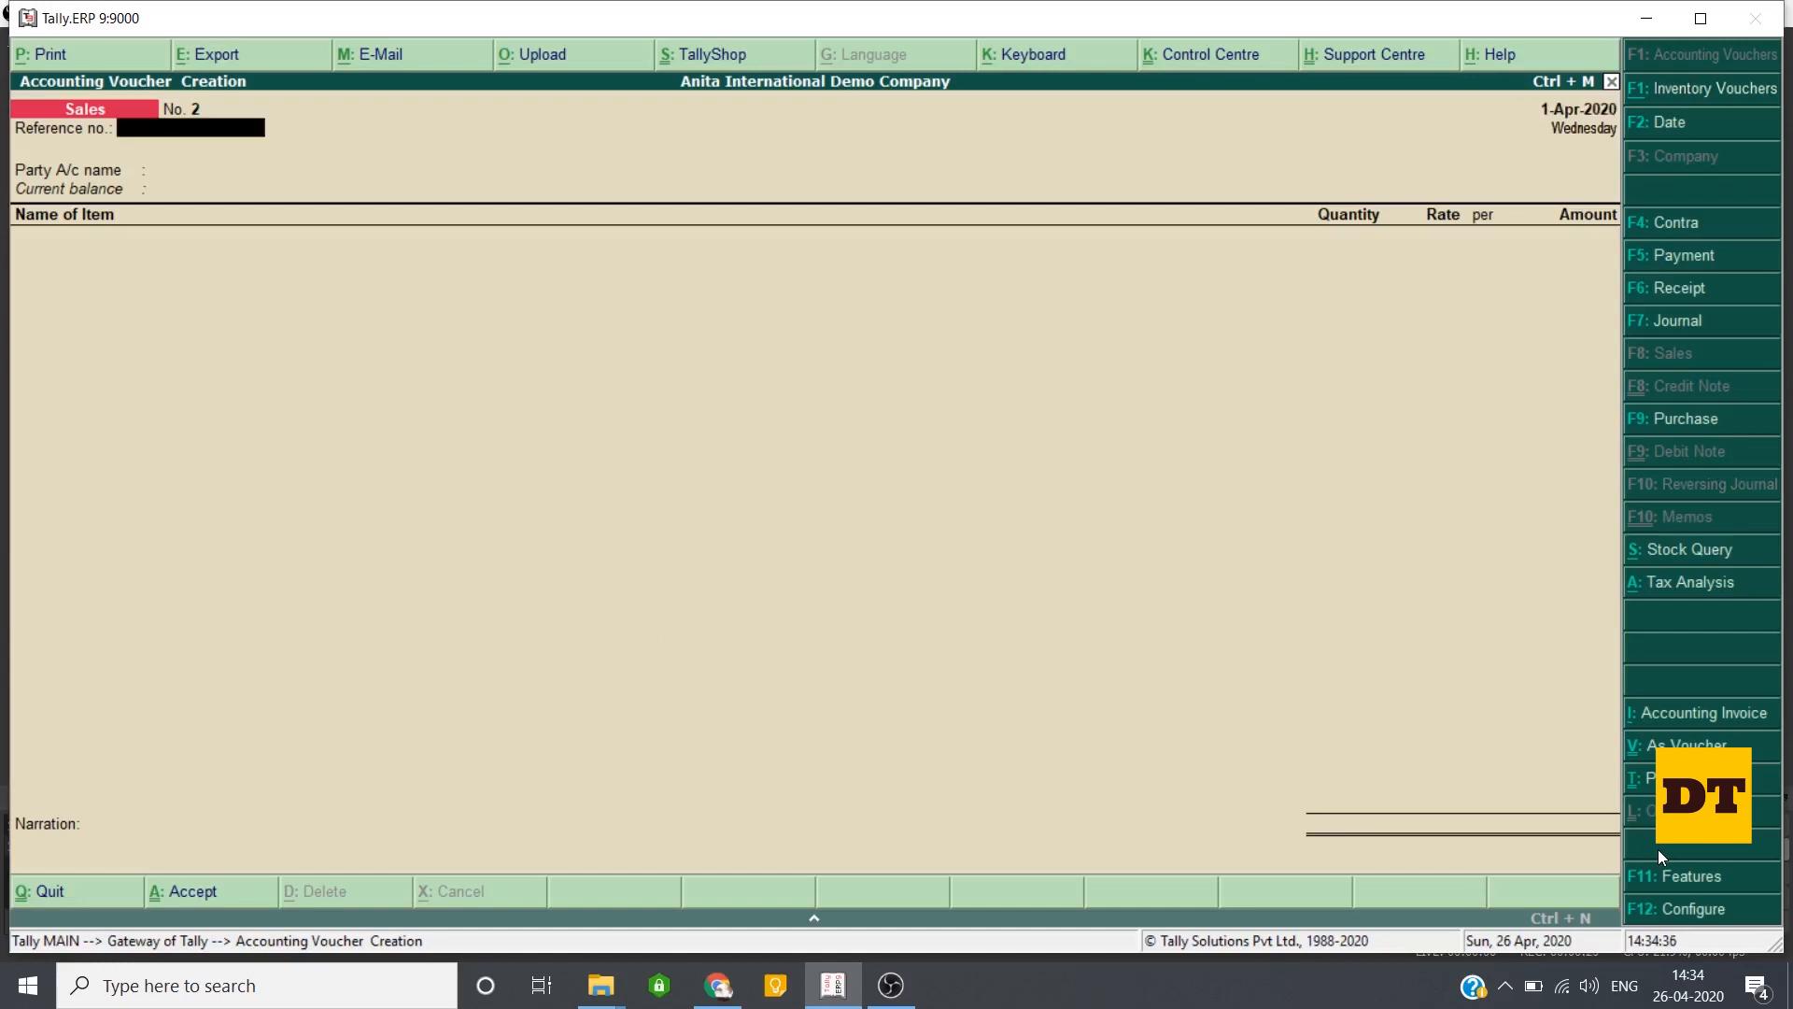
# Step: Select Cash as the party account, accept Party Details, and begin choosing Item 1
pyautogui.write('Cash')
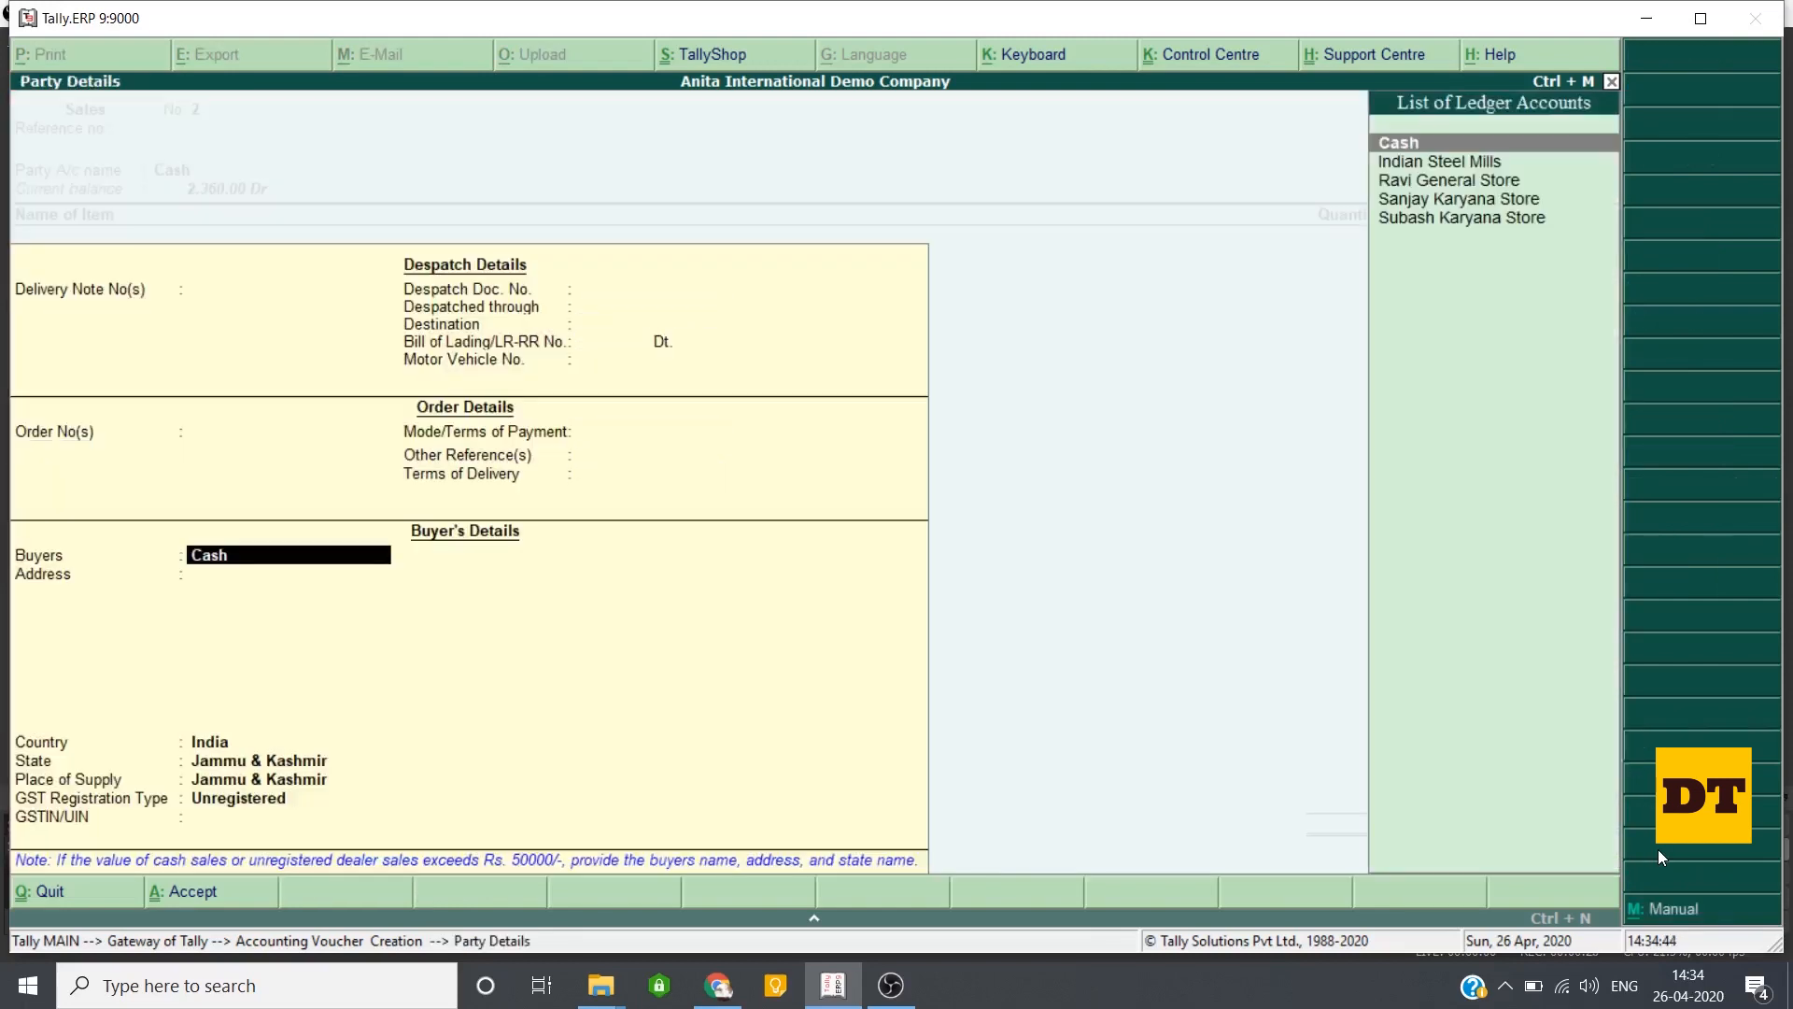
pyautogui.click(1461, 218)
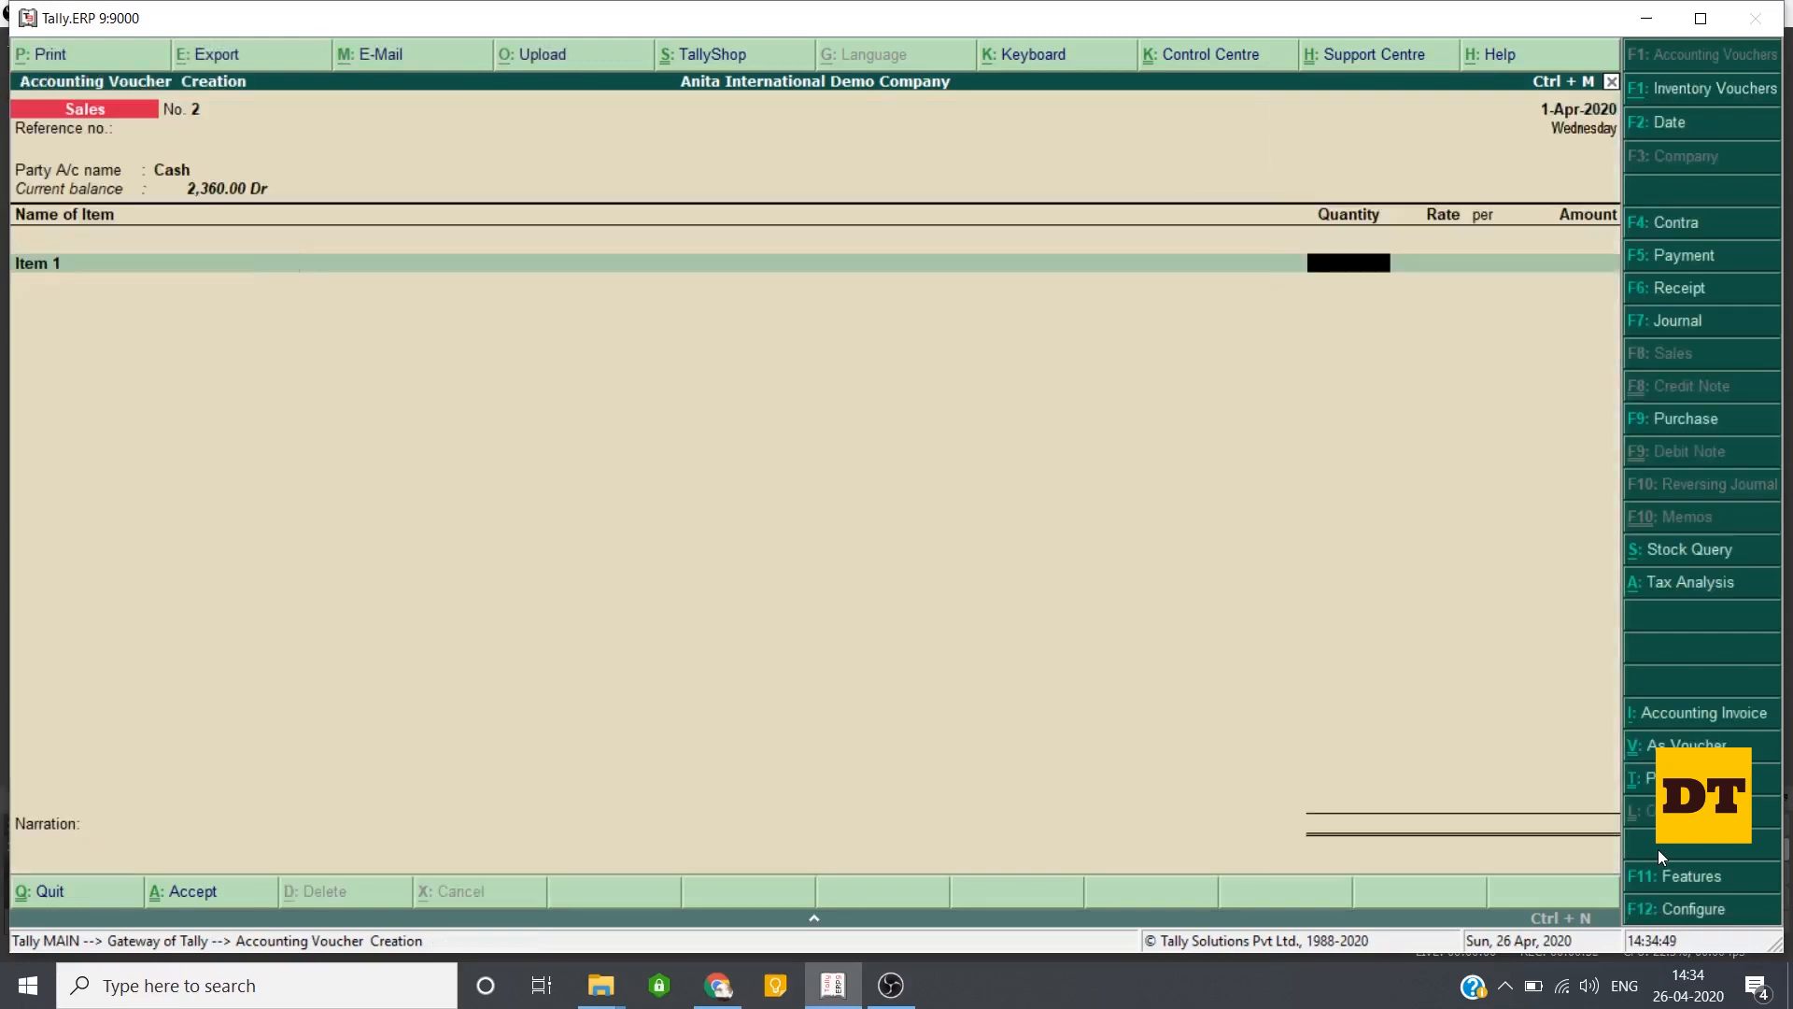
pyautogui.write('Cg')
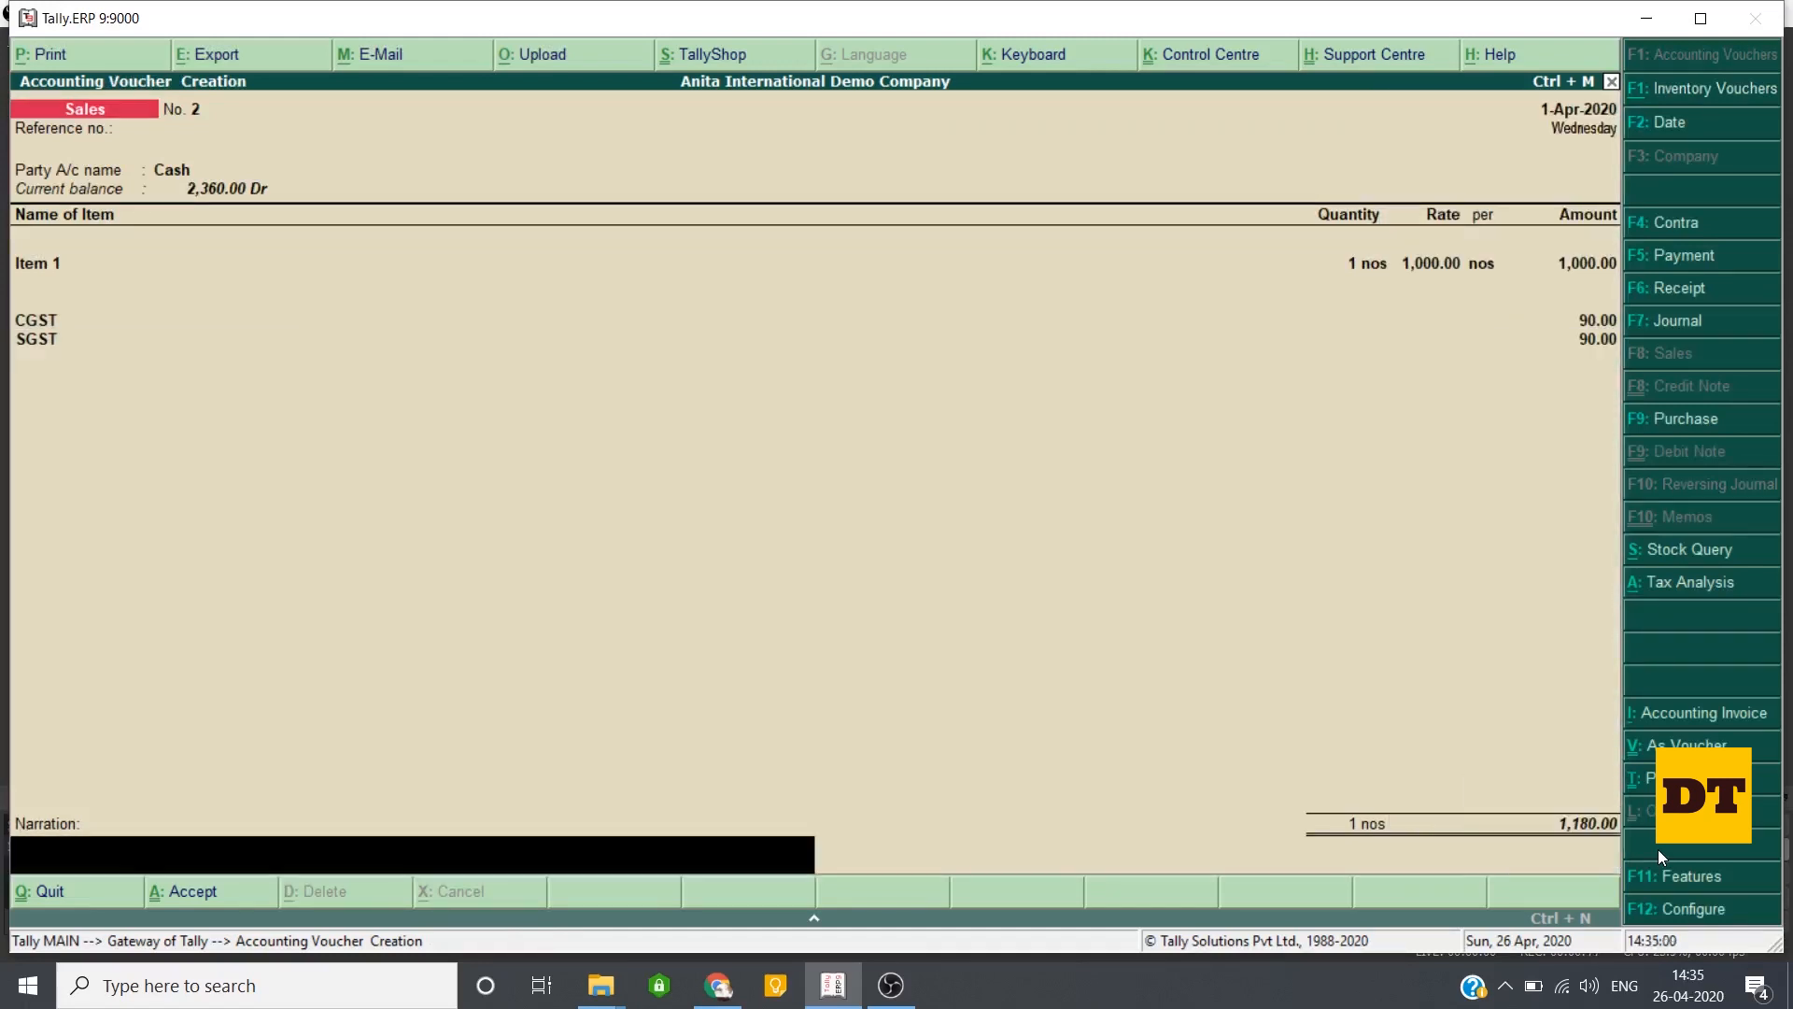
# Step: Complete Item 1 at quantity 1, rate 1,000 with CGST and SGST of 90.00 each
pyautogui.click(40, 54)
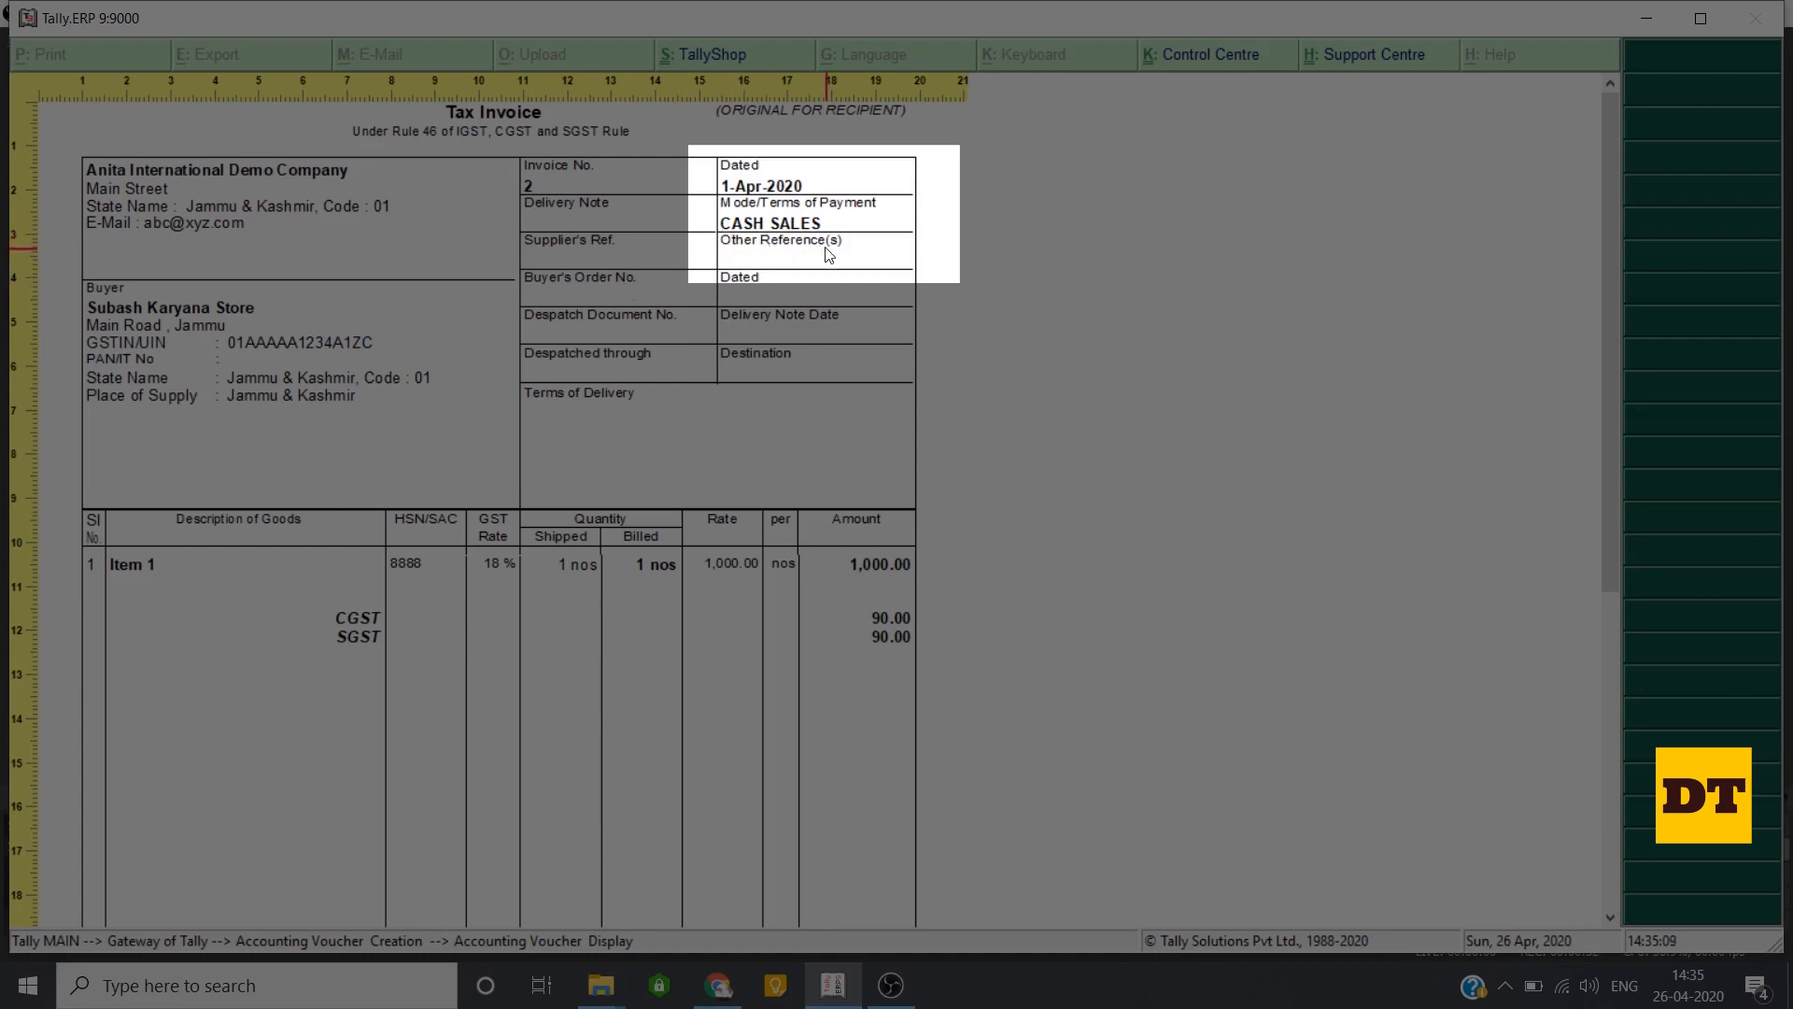
# Step: Accept the voucher and preview it as a Tax Invoice marked CASH SALES
pyautogui.click(42, 54)
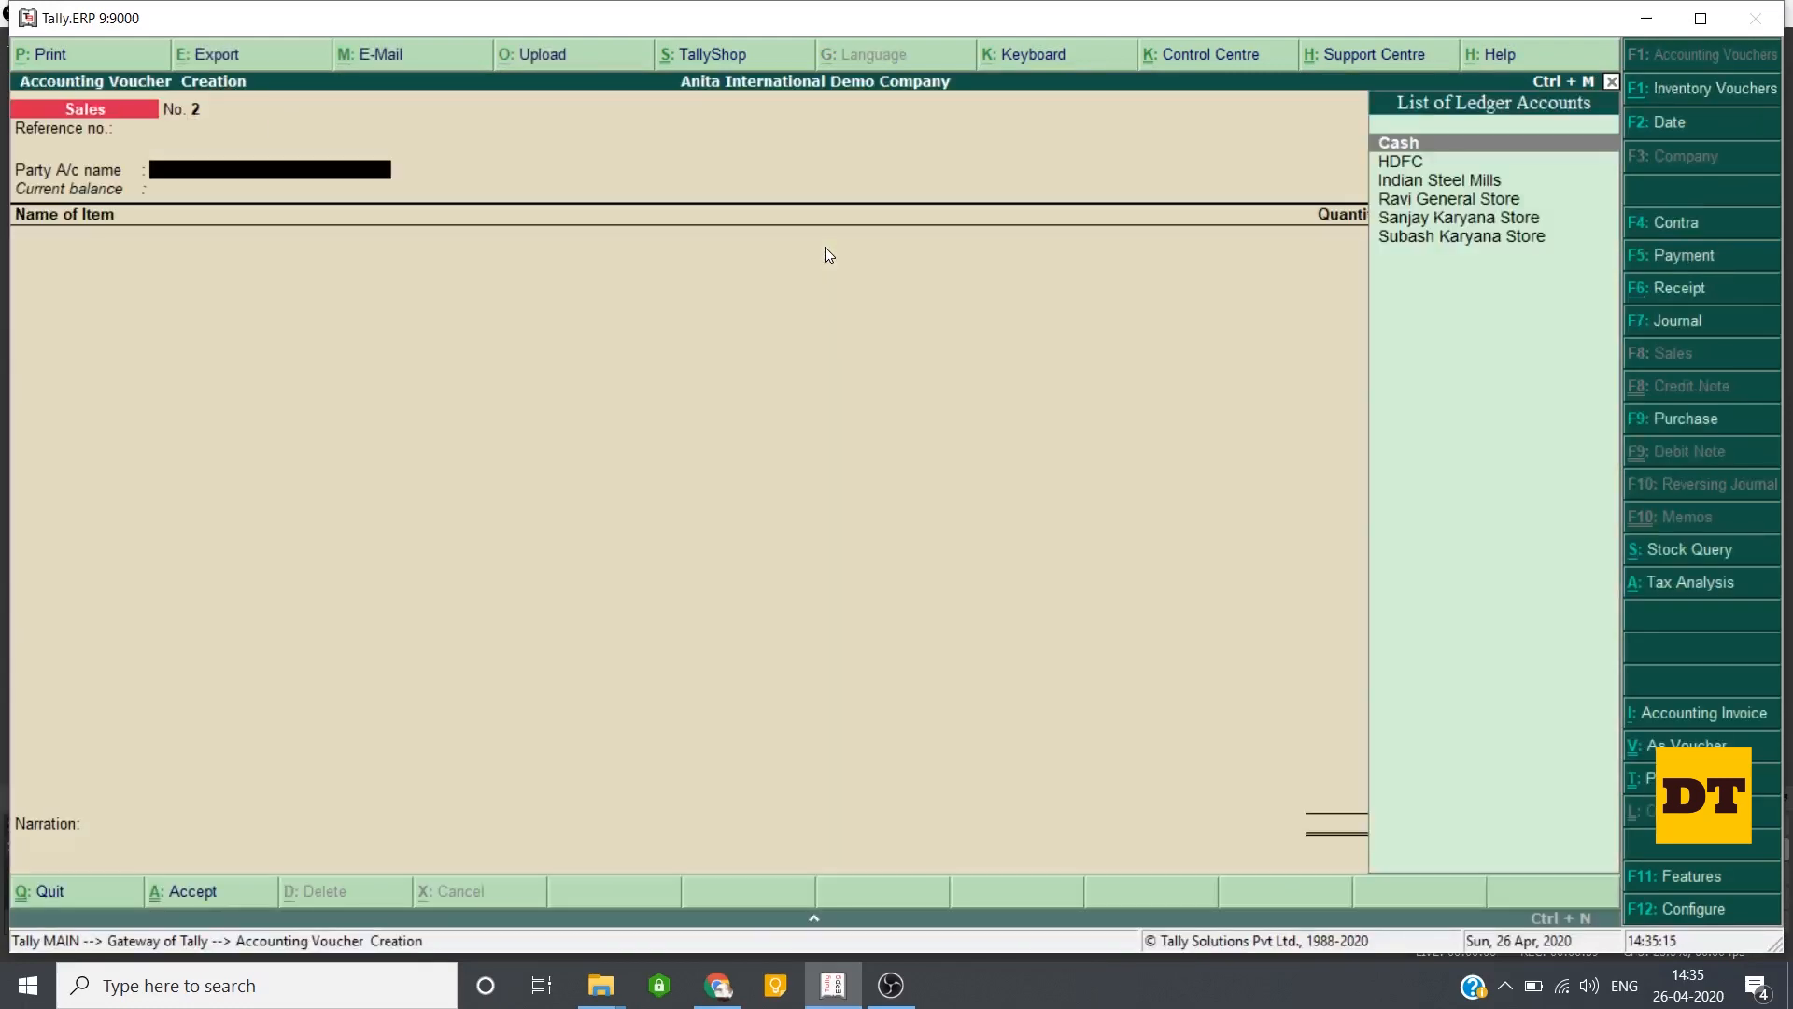
# Step: Close the preview and start a new sales voucher No. 2 at the party field
pyautogui.click(1461, 235)
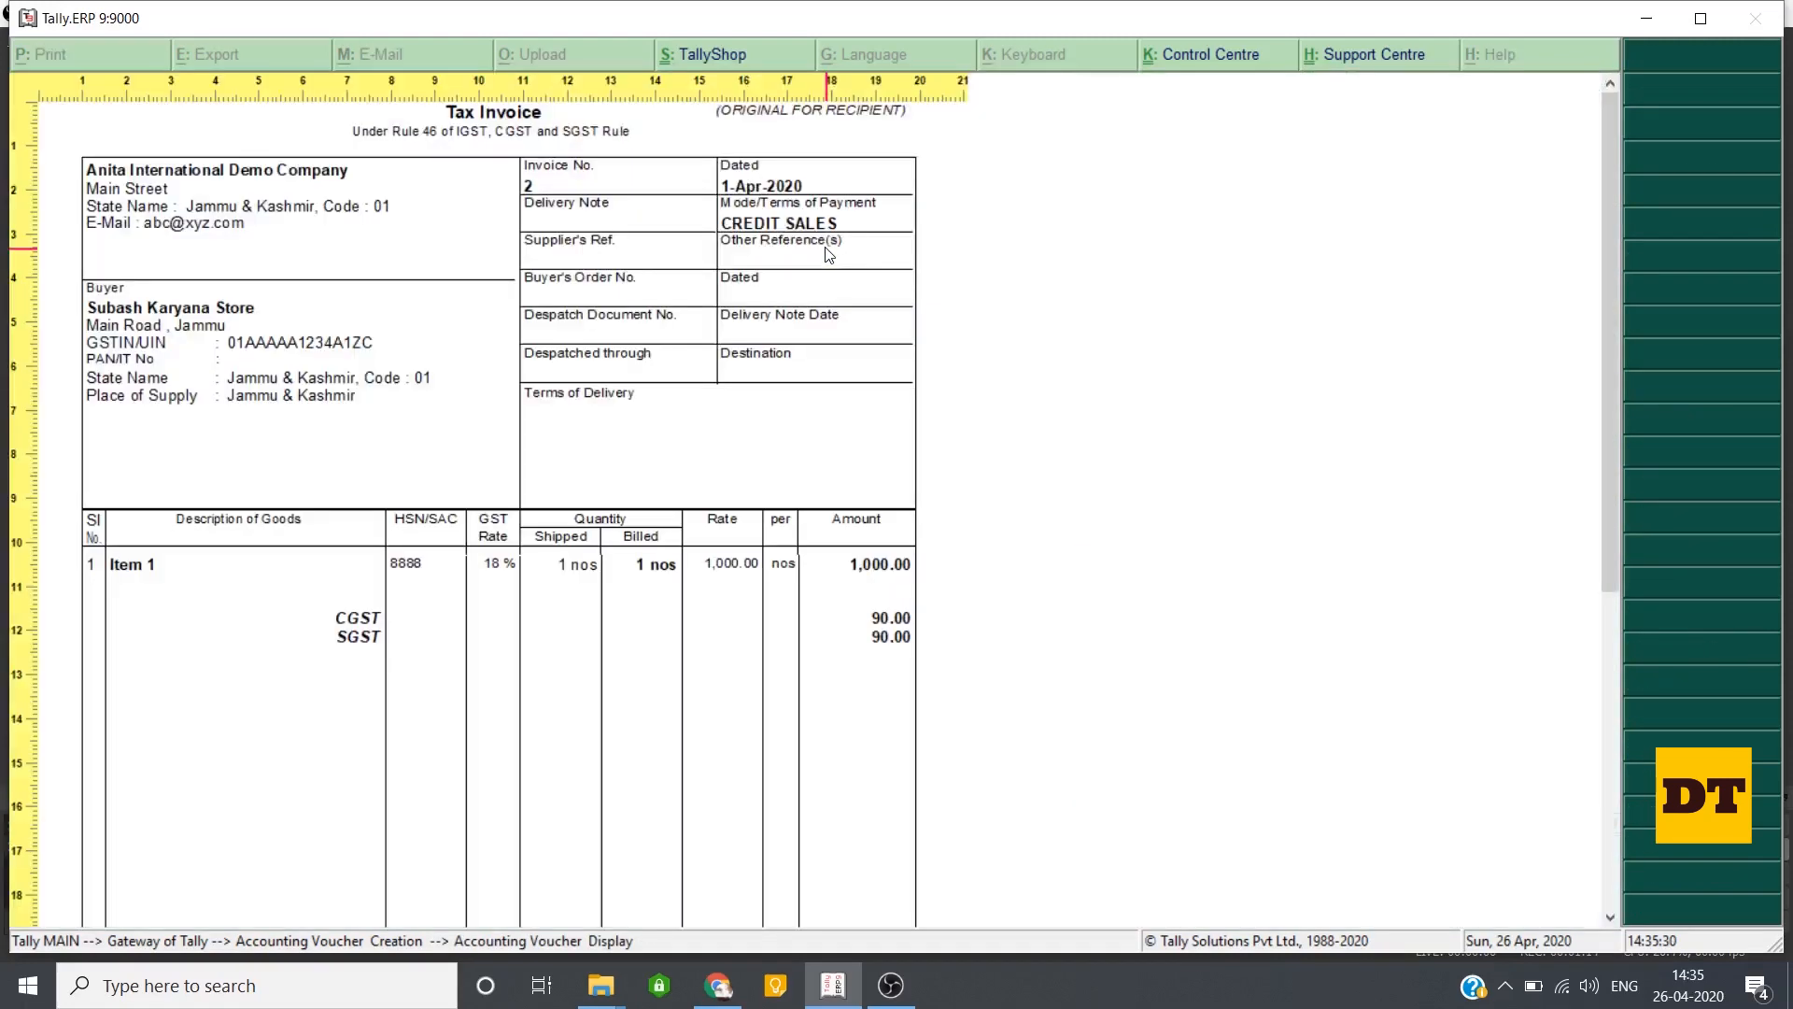
pyautogui.moveTo(229, 375)
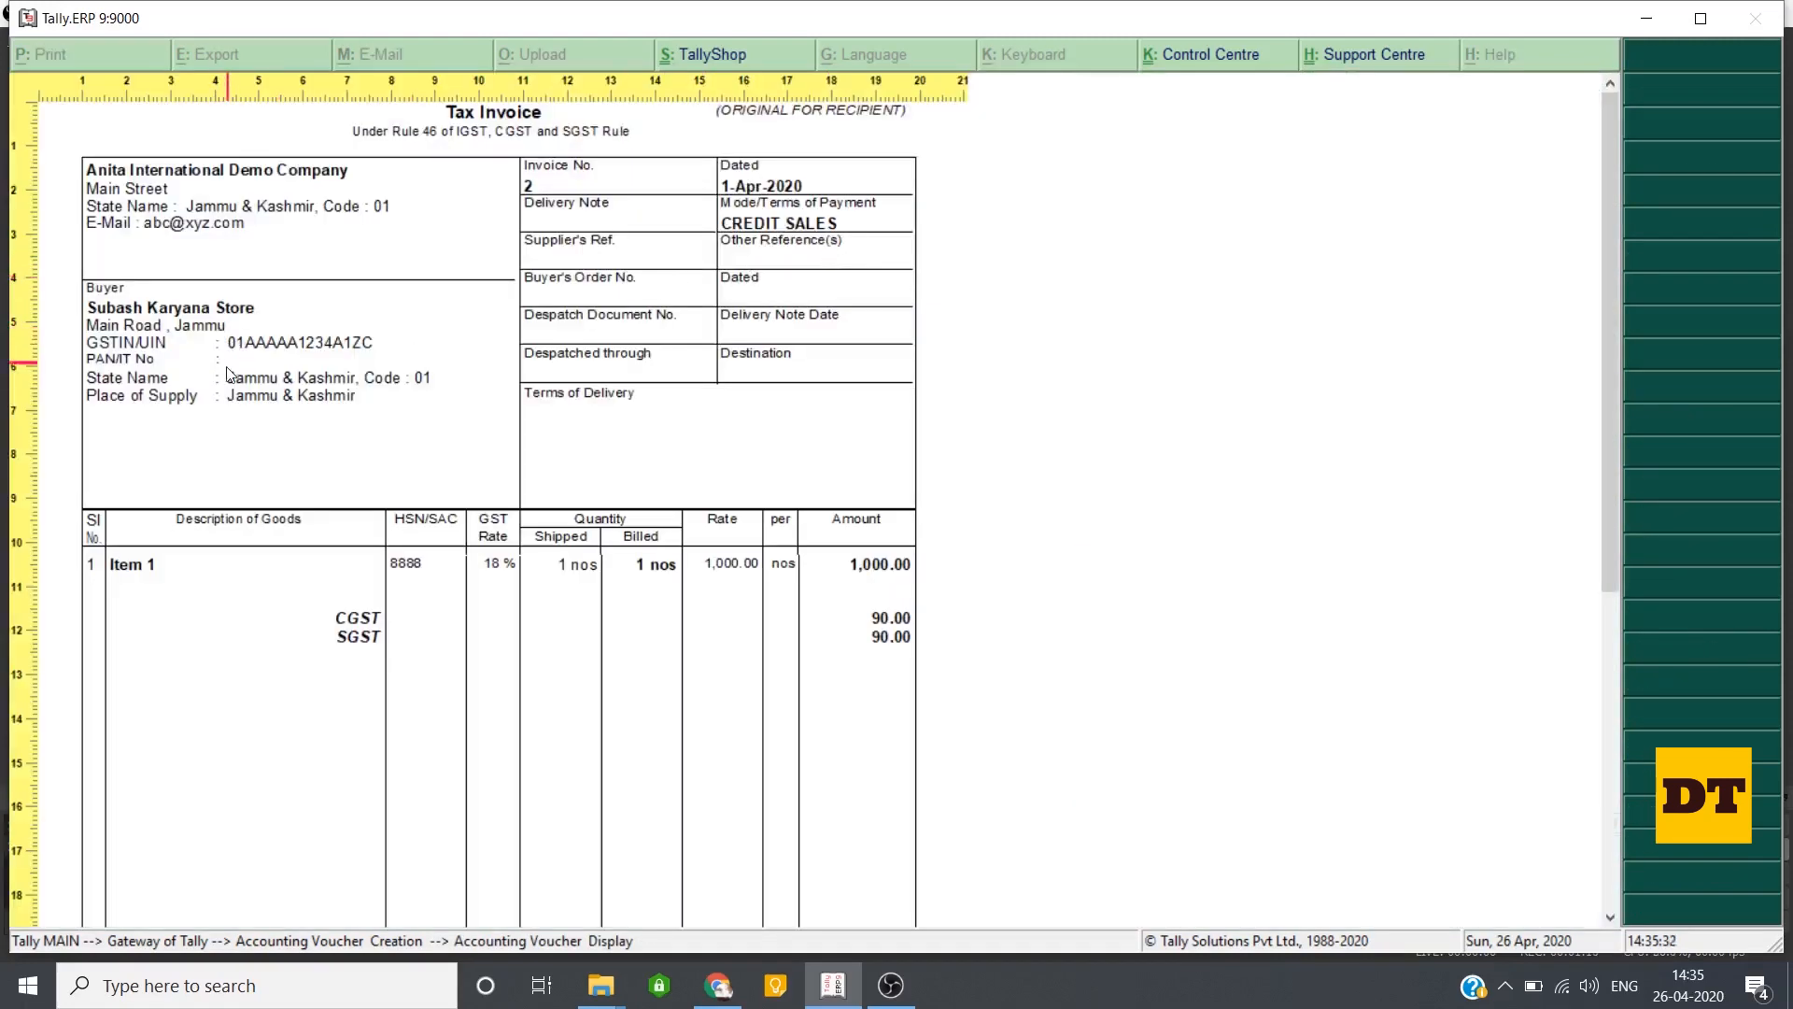
pyautogui.moveTo(230, 402)
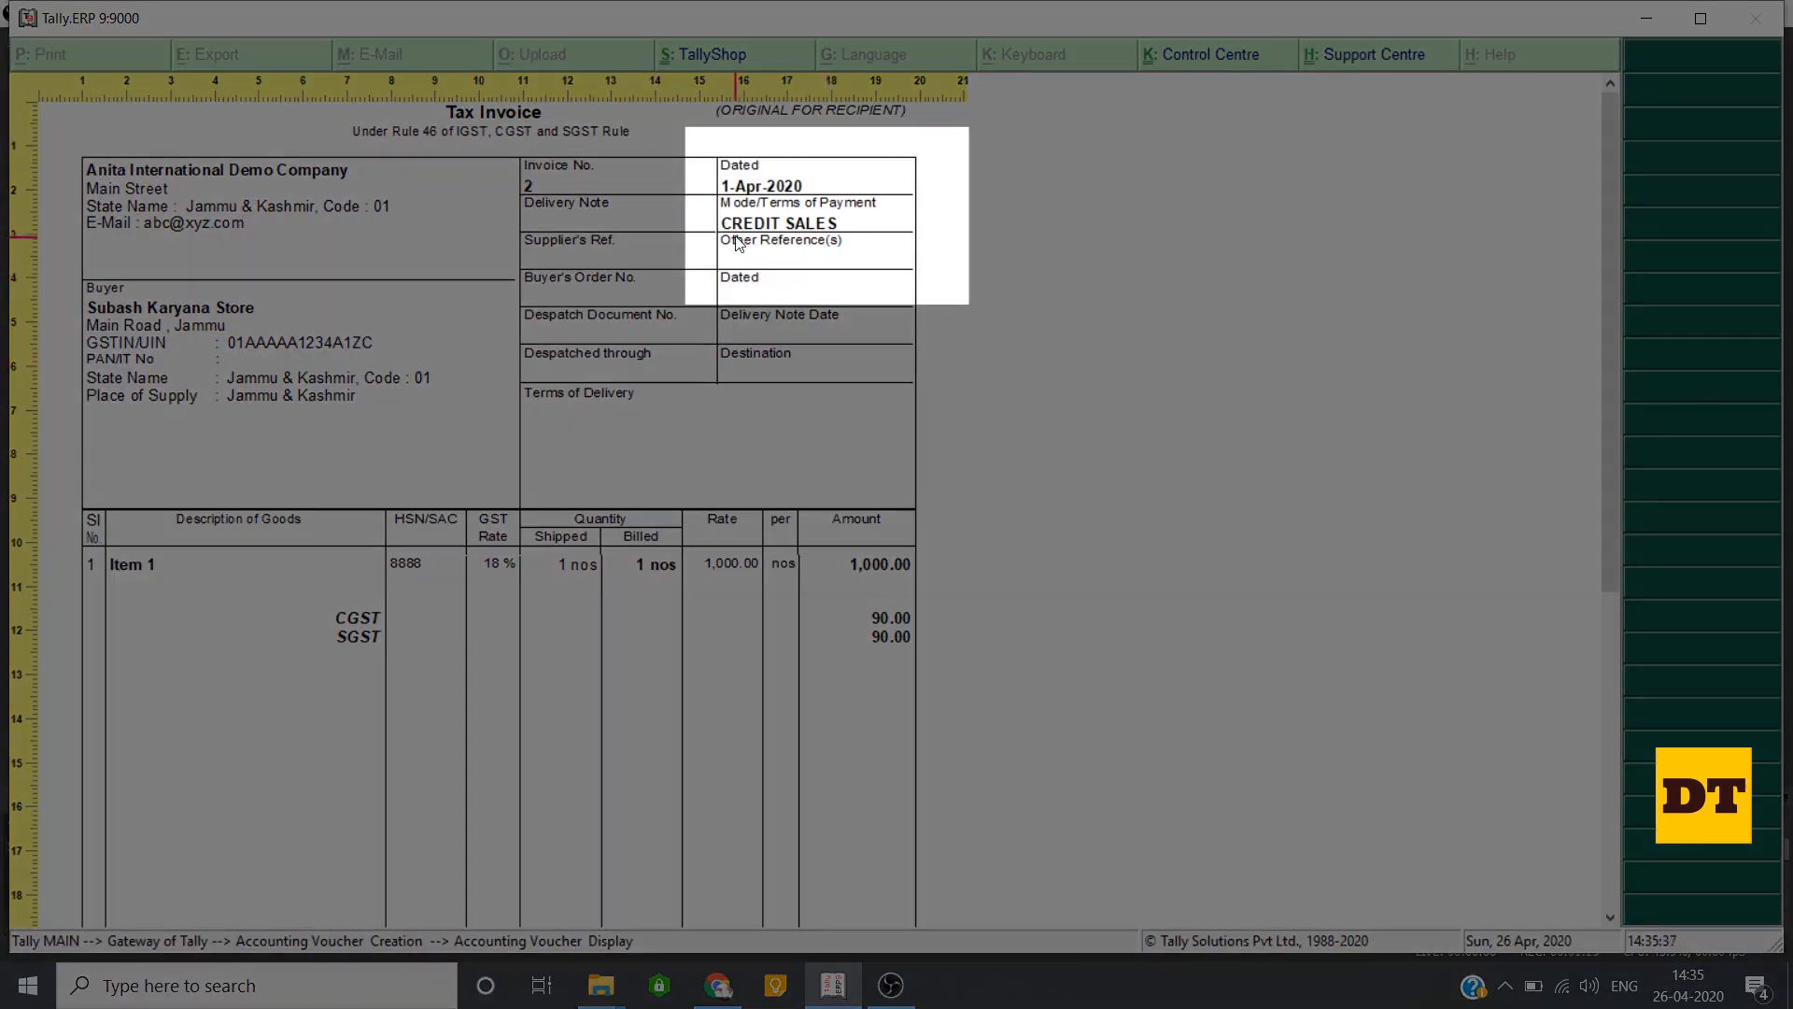
pyautogui.moveTo(867, 257)
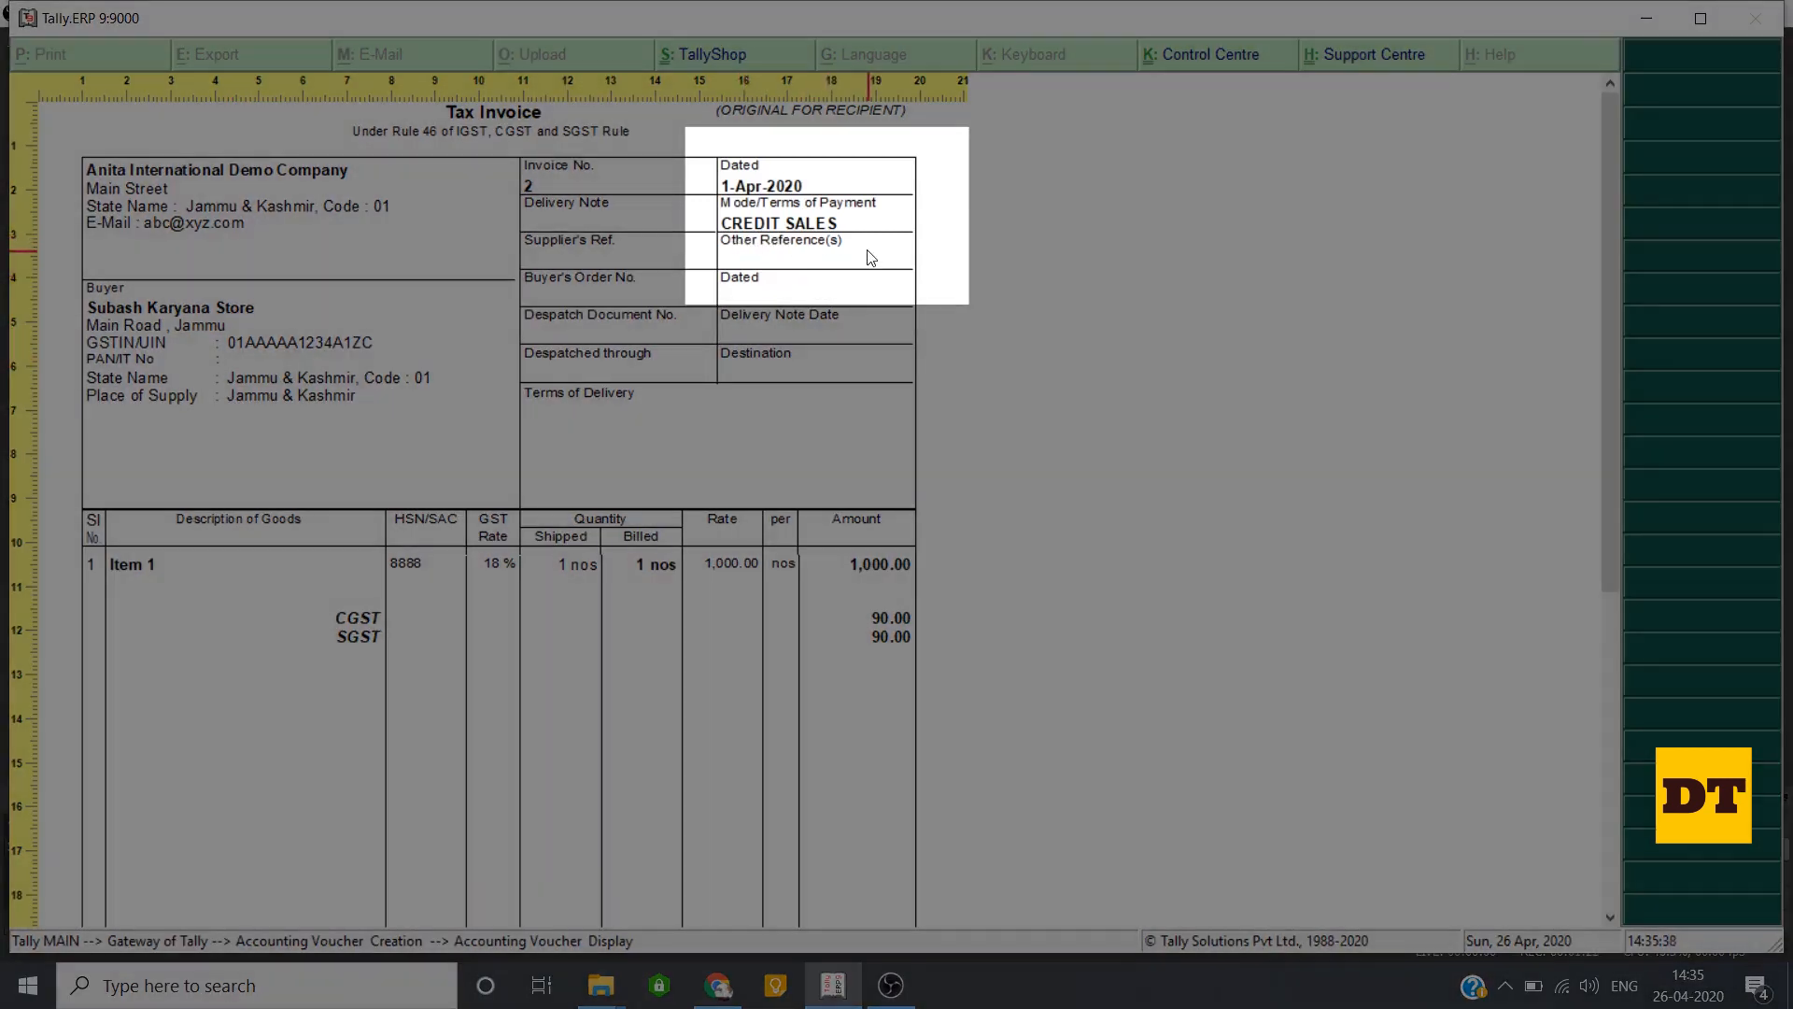